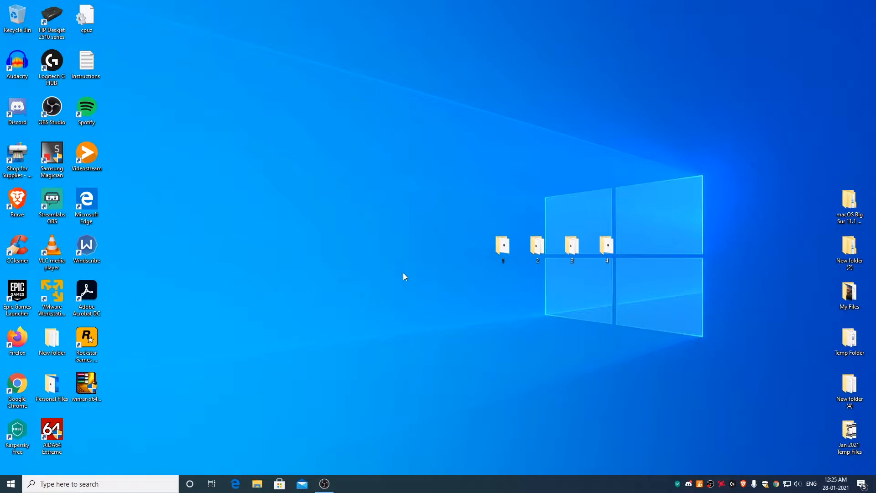
mouse_move(433, 306)
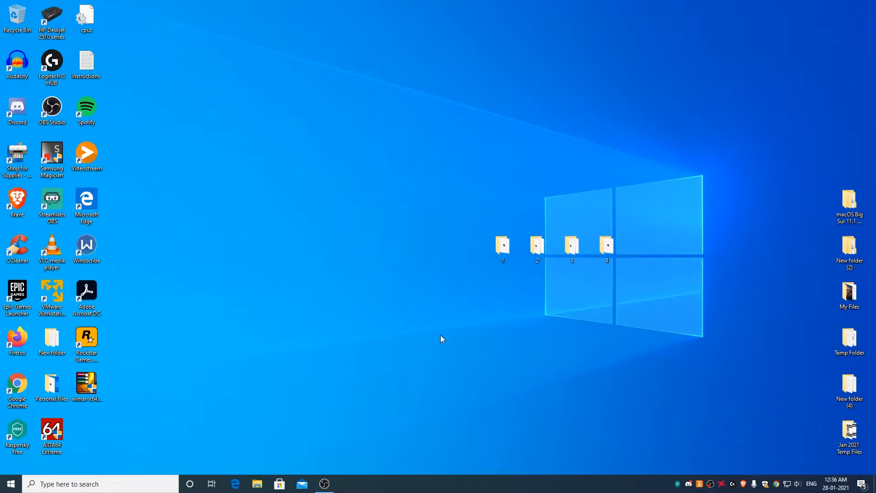
Step: Open folder 3, then uncheck 'Hide extensions for known file types' in File Explorer Options
click(502, 247)
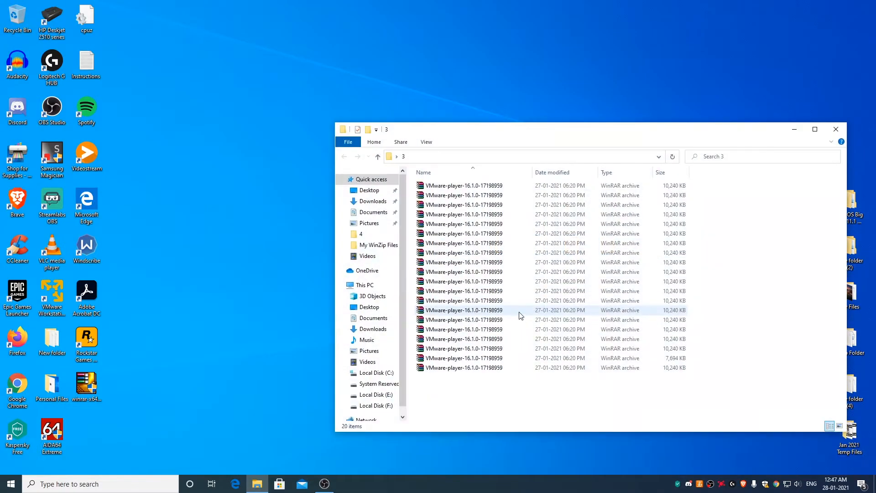
mouse_move(475, 285)
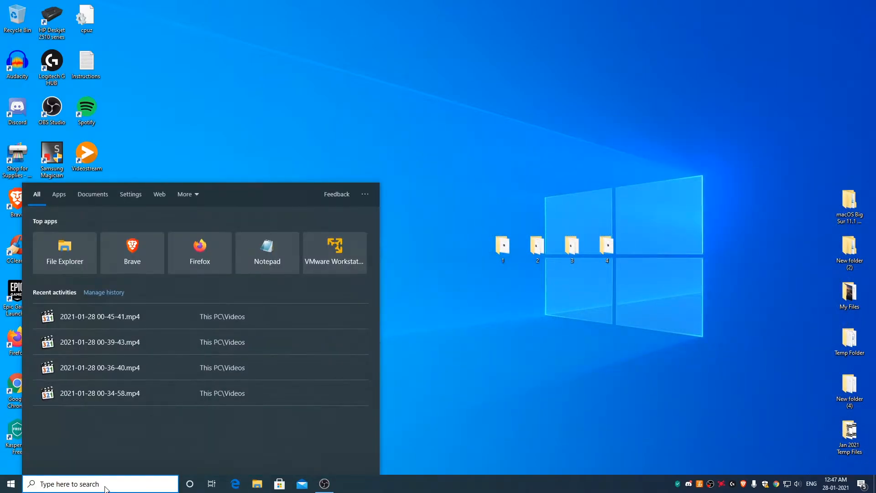
text(file Explorer Options)
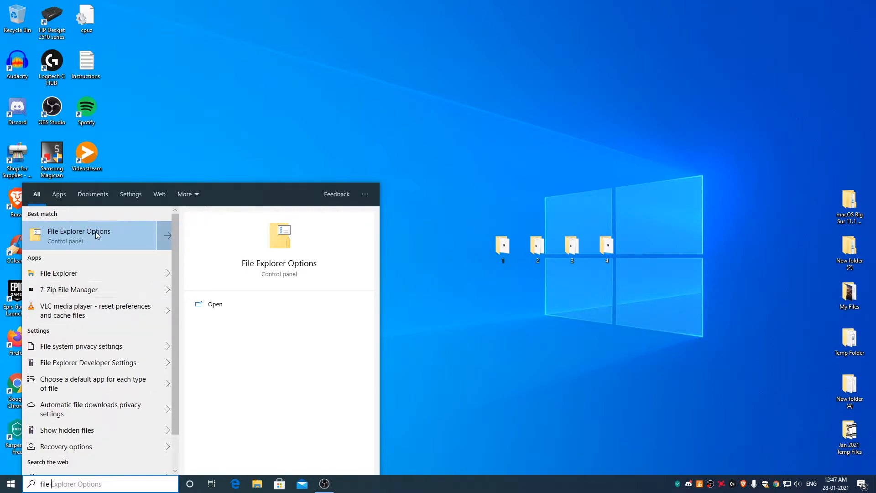
click(80, 235)
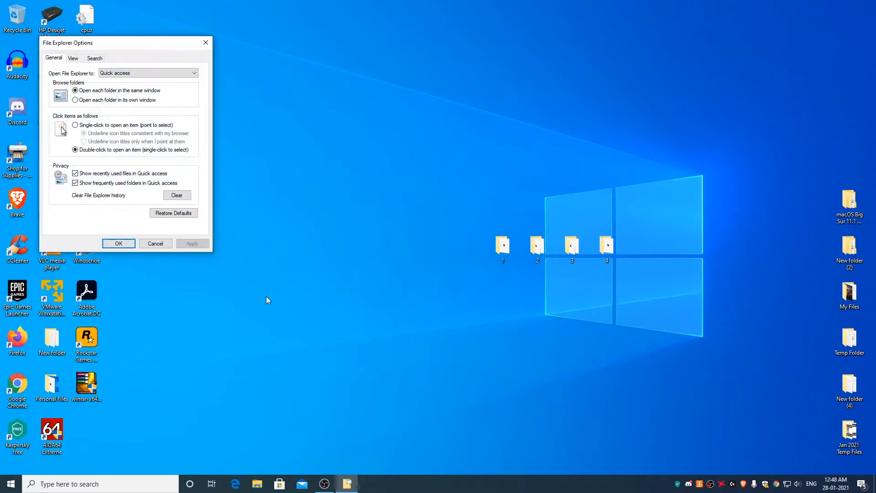
click(72, 58)
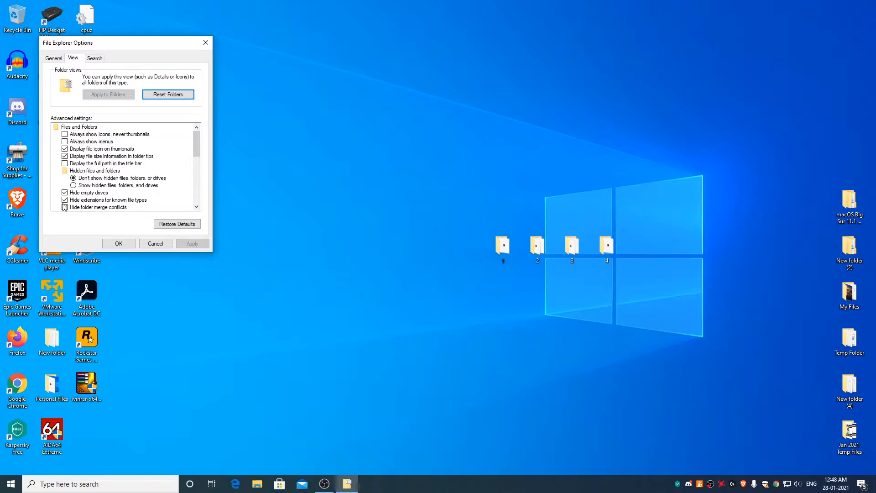
click(65, 200)
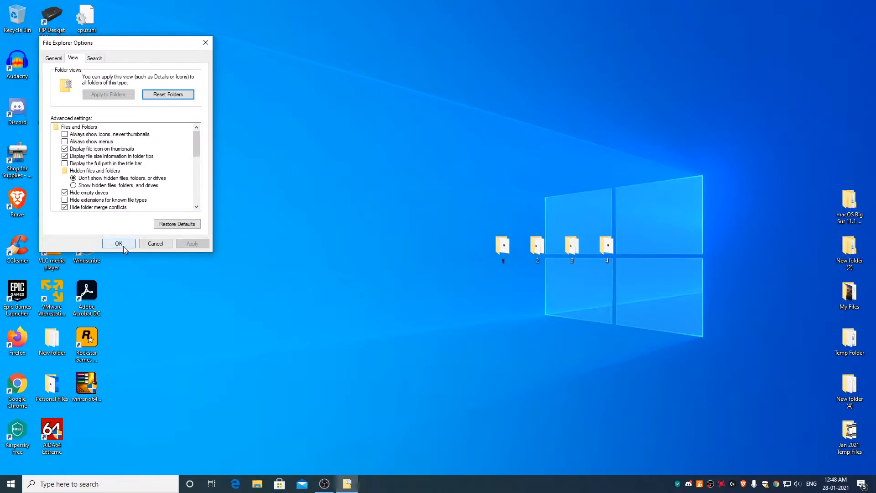
click(119, 243)
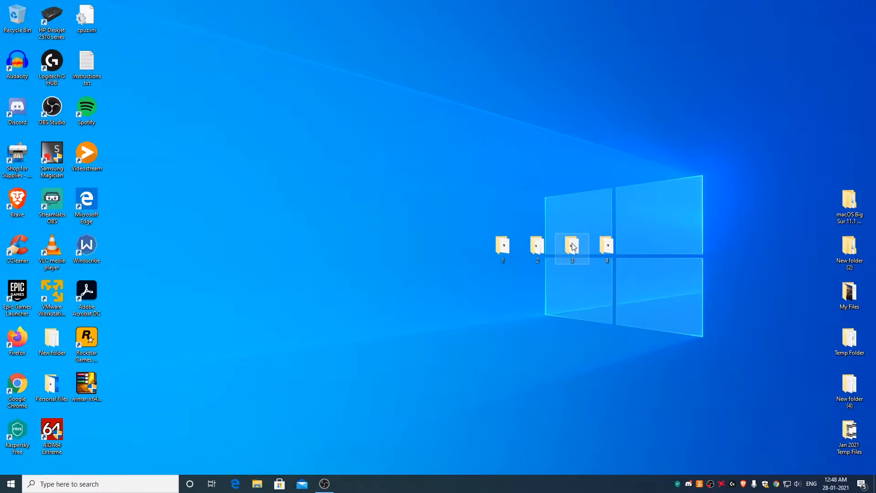
Step: Reopen folder 3 to confirm its archive parts now show .r00–.r18 and .rar extensions
double_click(572, 244)
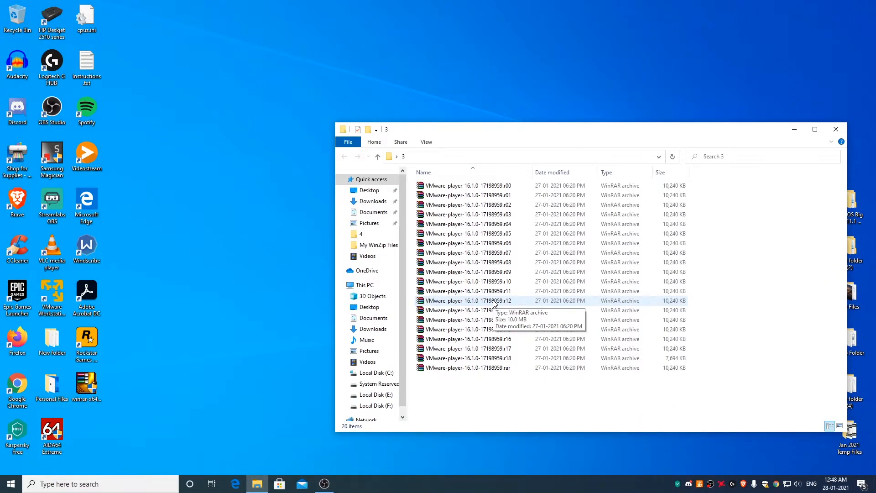
mouse_move(504, 307)
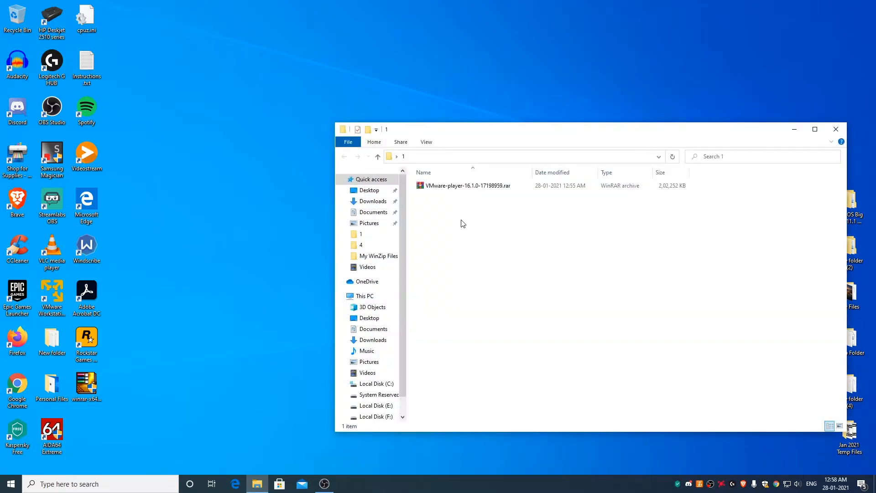
mouse_move(467, 186)
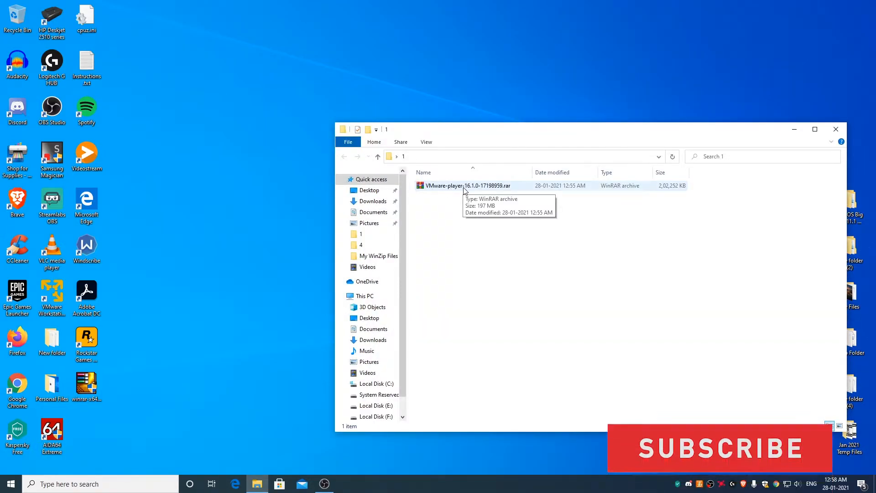
Step: Extract folder 1's .rar with WinRAR, check the new folder's installer, then close the window
right_click(465, 185)
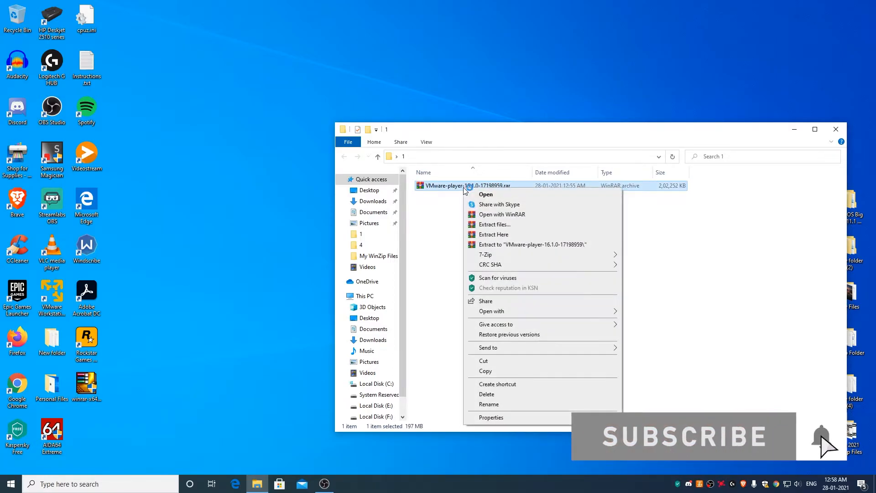
mouse_move(493, 248)
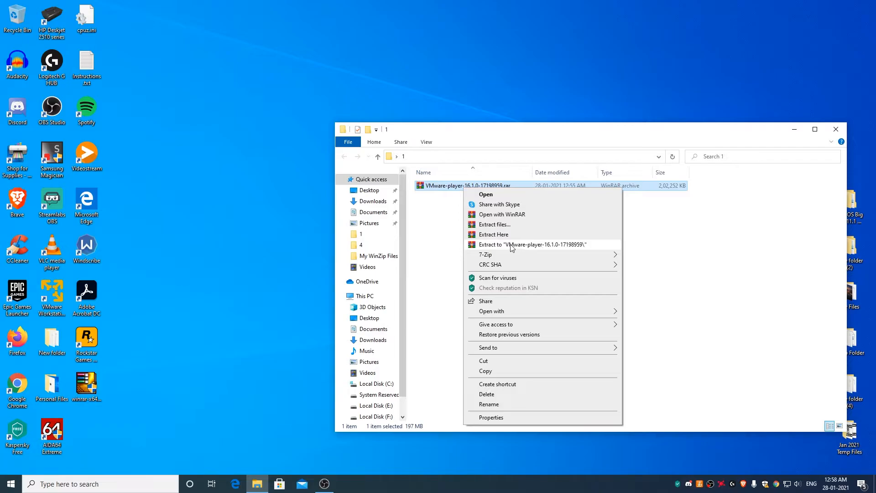
mouse_move(501, 240)
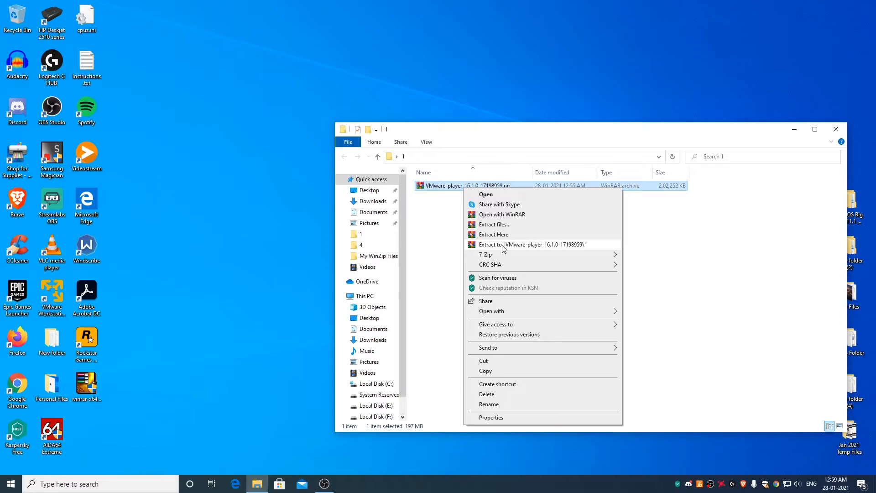
mouse_move(493, 234)
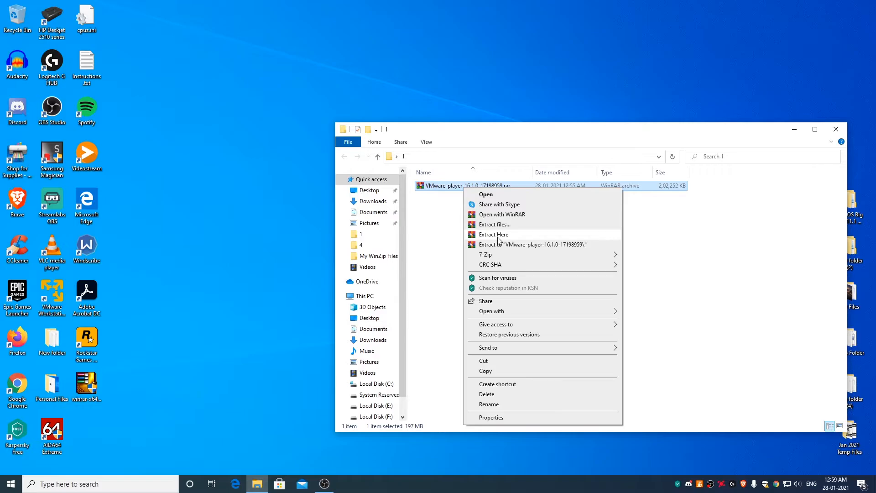
mouse_move(501, 247)
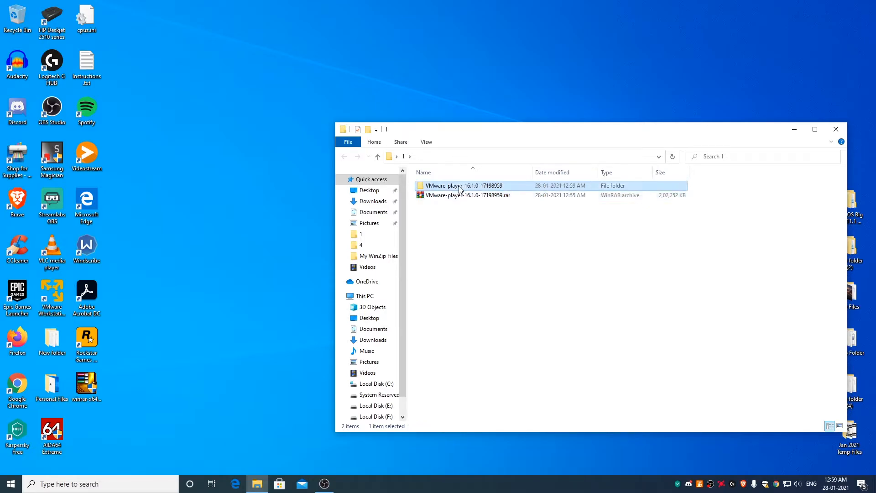
double_click(461, 185)
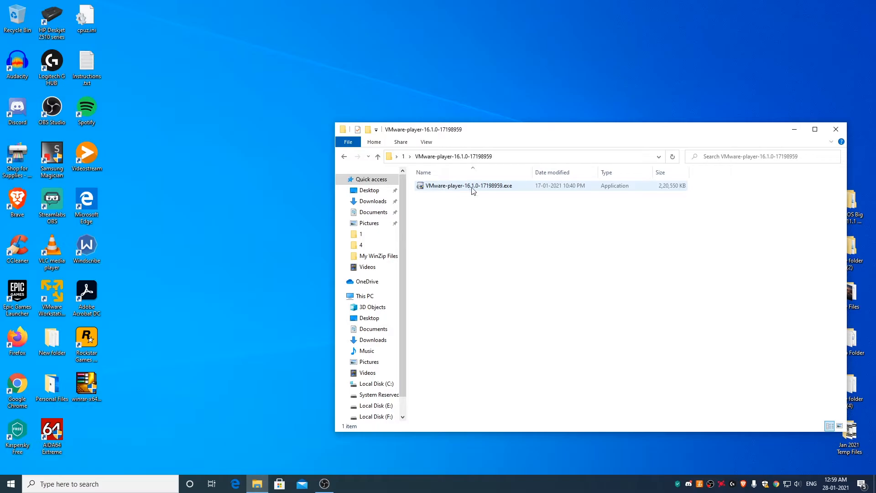
mouse_move(463, 187)
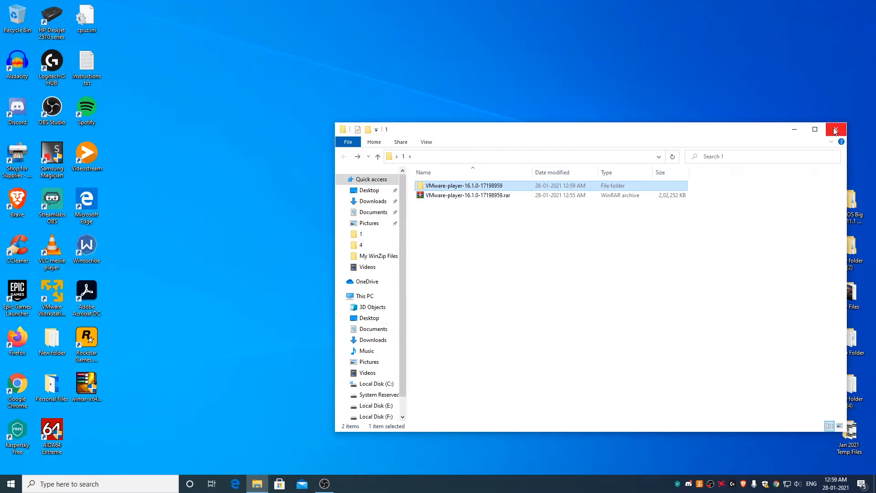
click(836, 129)
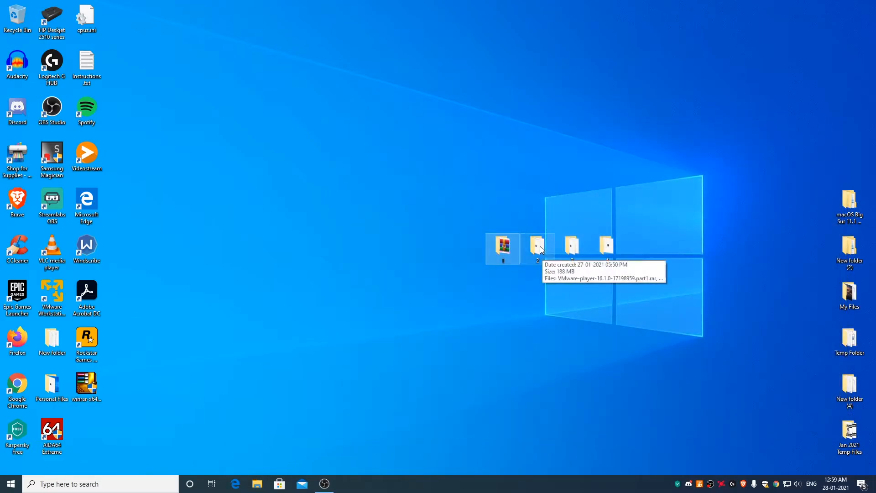
Step: Open desktop folder 2 and select its part1.rar archive
double_click(538, 245)
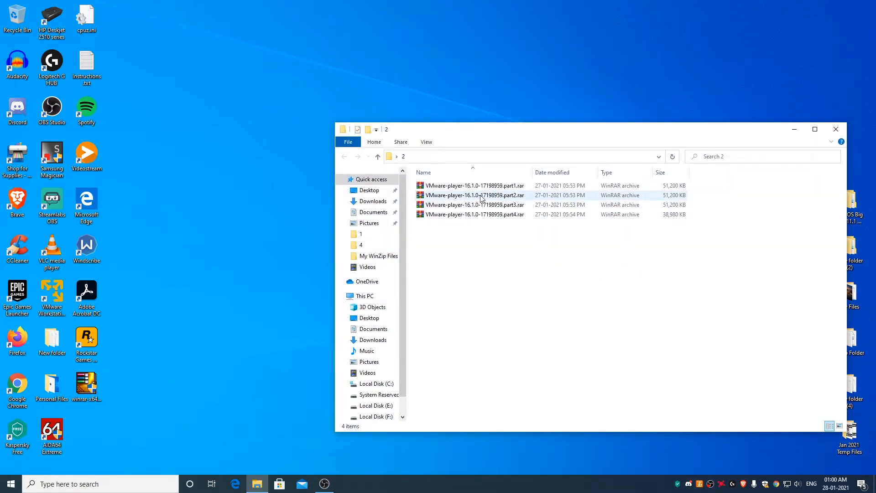
click(478, 234)
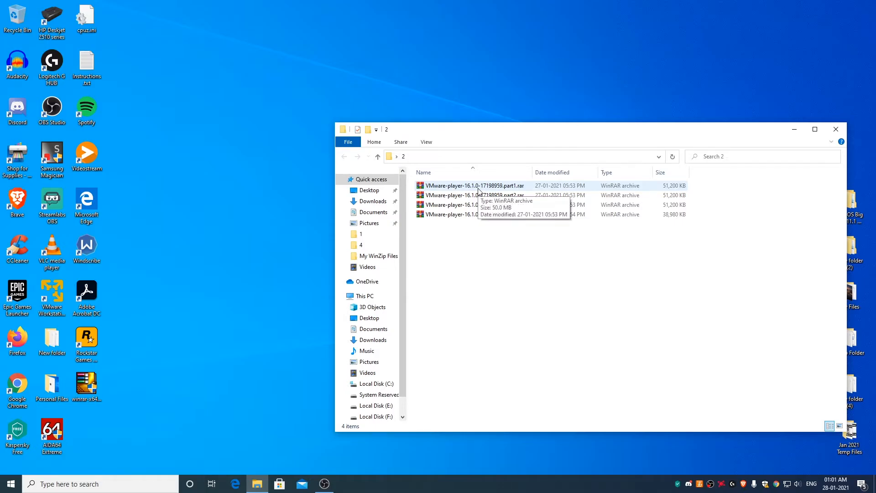
Step: Extract VMware-player-16.1.0-17198959.exe from part1.rar into folder 2 and close WinRAR
double_click(473, 185)
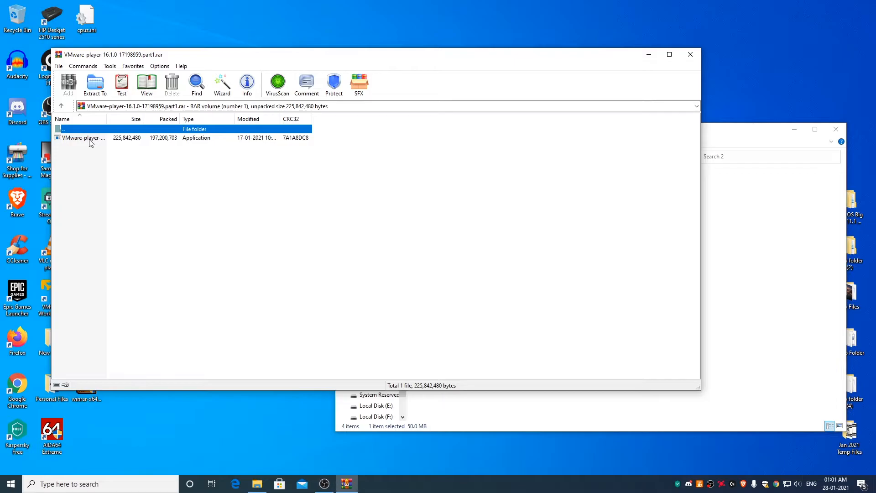
click(95, 84)
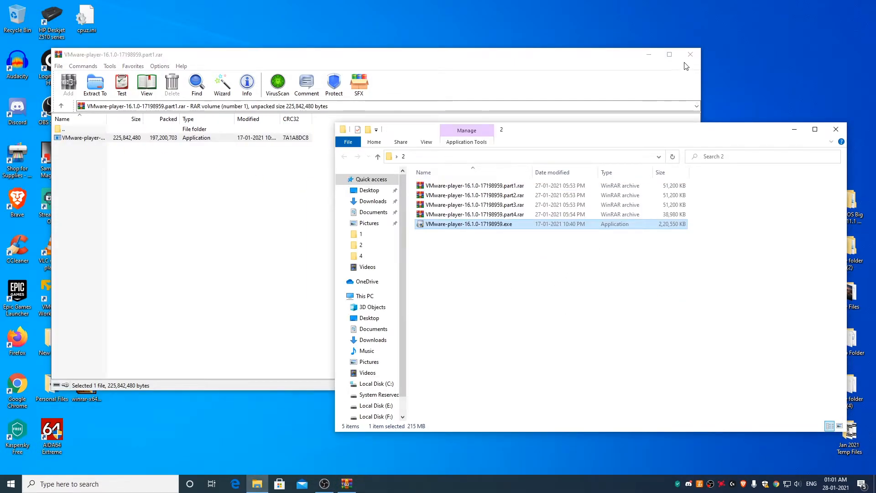
click(690, 54)
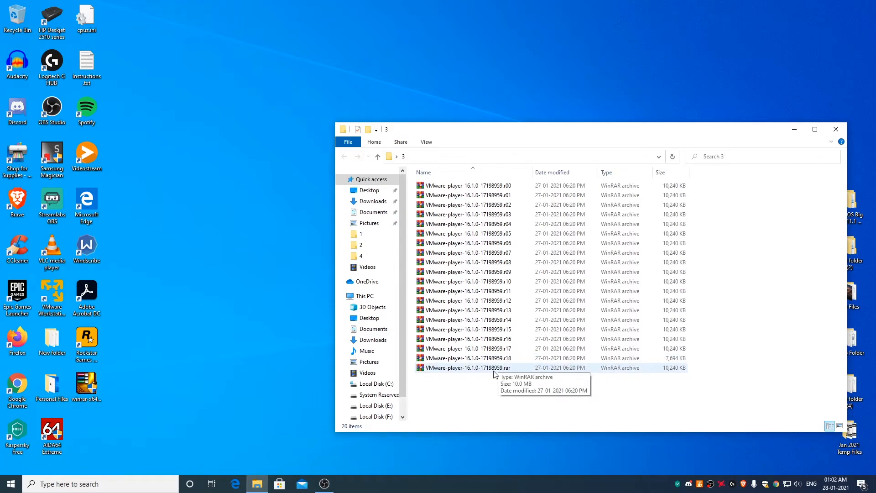
Step: Open folder 3's .rar in WinRAR, extract the installer .exe, then close the archive
double_click(465, 367)
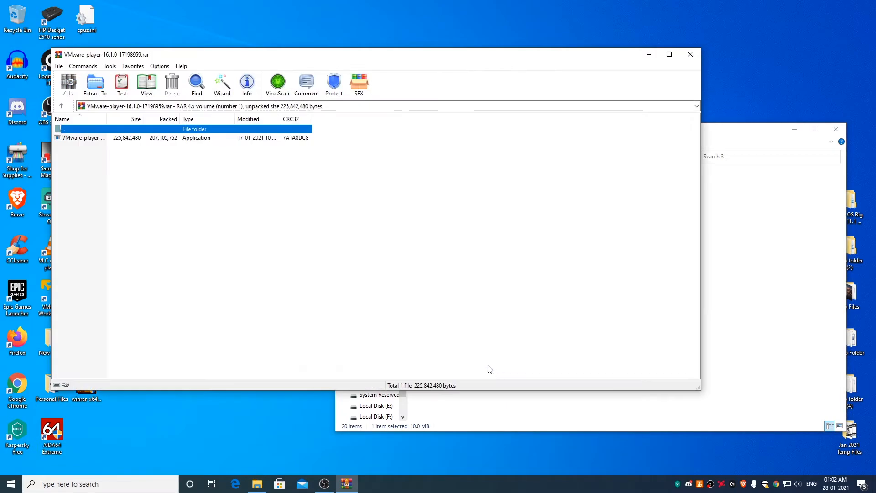
mouse_move(460, 241)
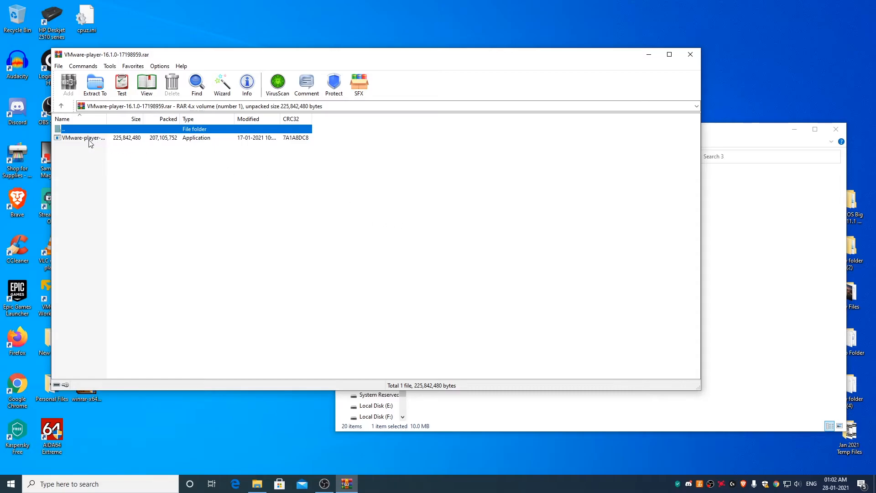
click(95, 84)
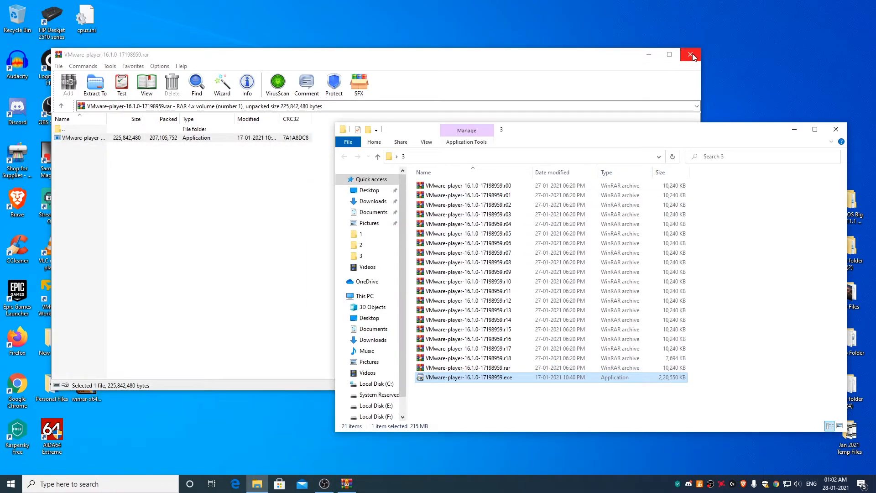
click(691, 55)
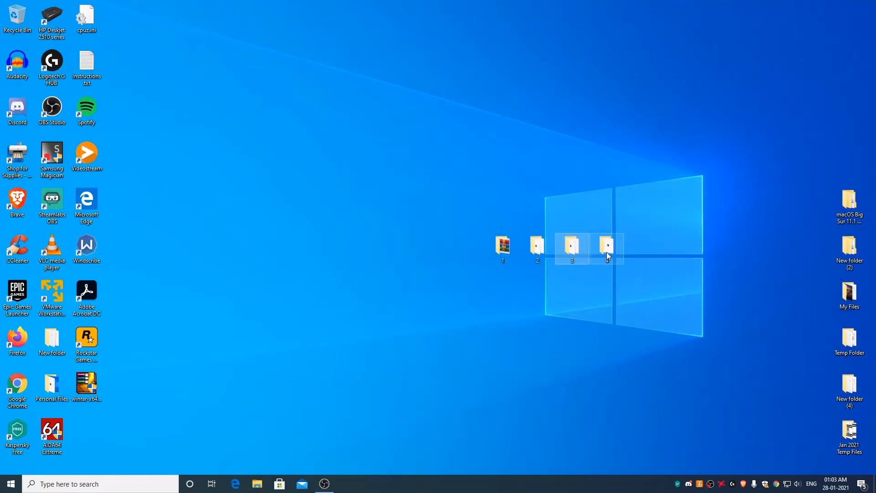
Step: Open folder 4, extract its .rar to 'VMware.Workstation.Player.v16.1.0.X64\', and open that folder
double_click(607, 248)
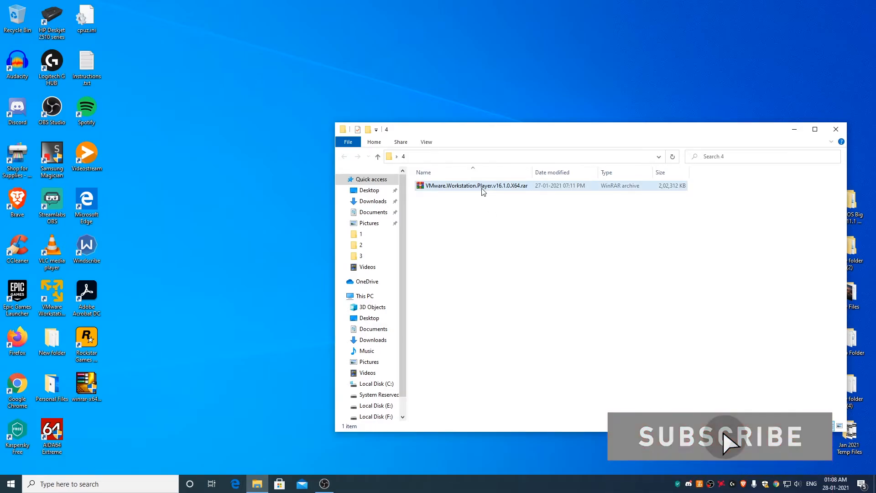
right_click(475, 185)
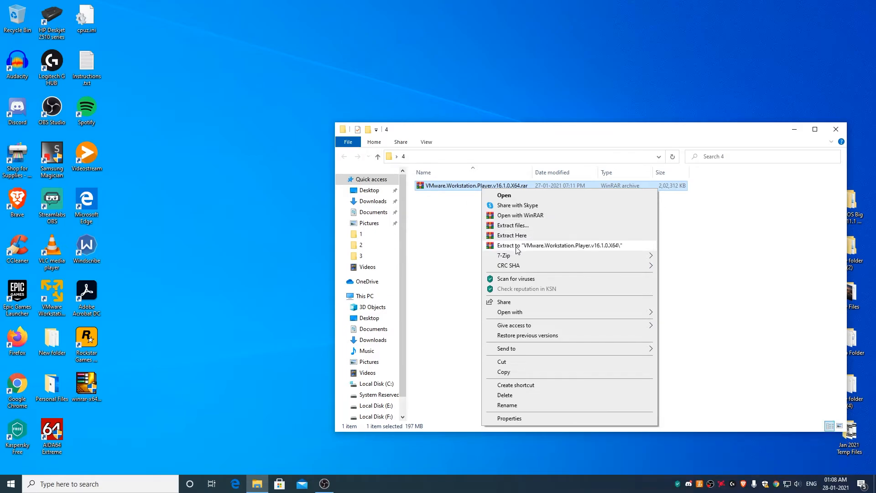
mouse_move(589, 253)
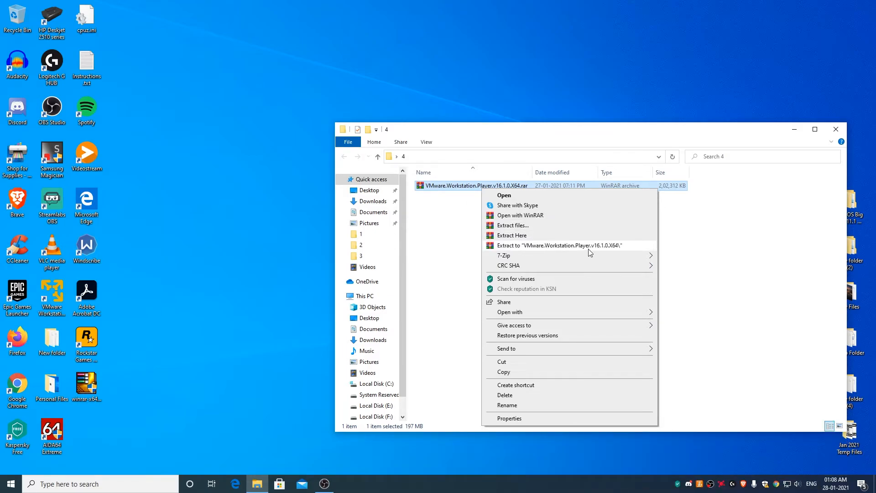
mouse_move(556, 249)
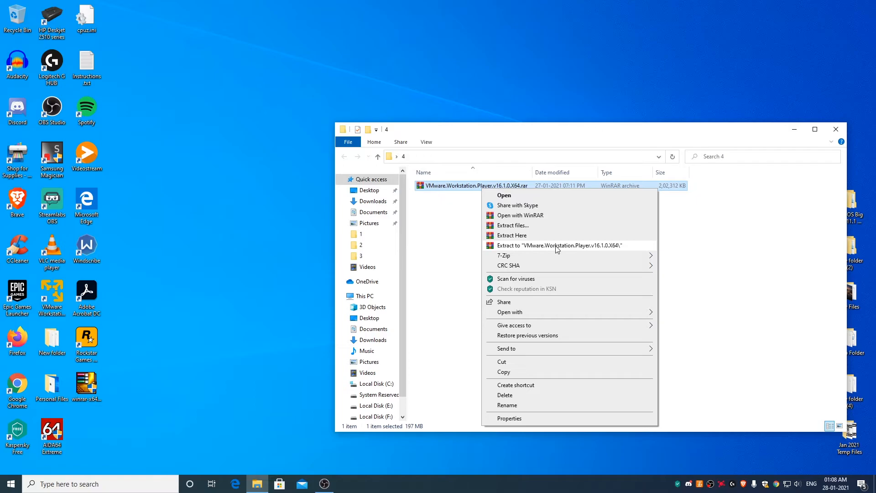
click(558, 246)
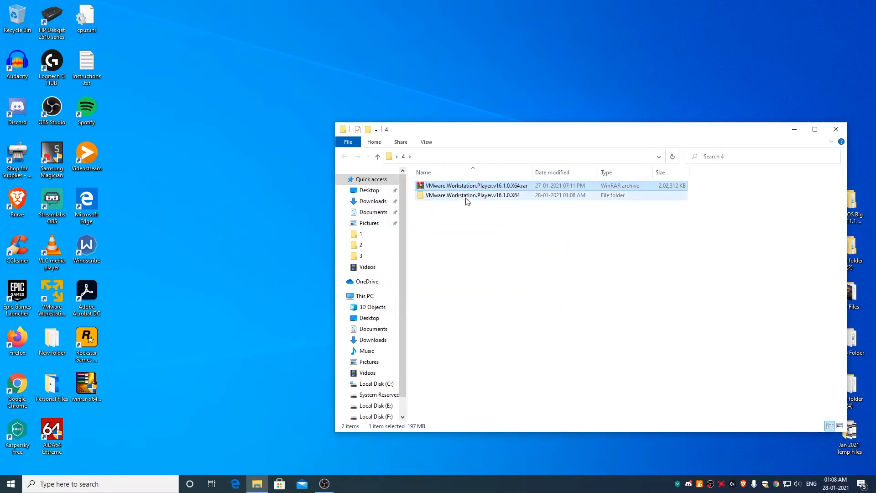
double_click(471, 195)
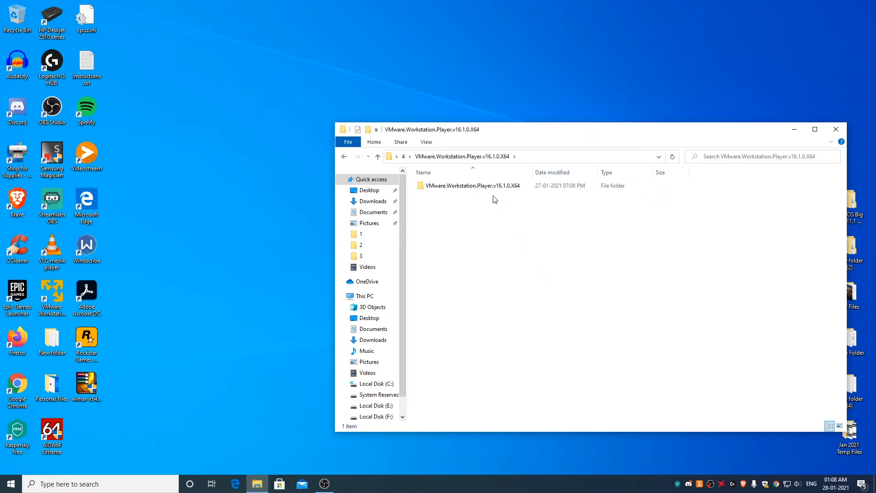
Step: Open the inner VMware.Workstation.Player.v16.1.0.X64 folder holding the 20 vmhmp volumes
double_click(473, 185)
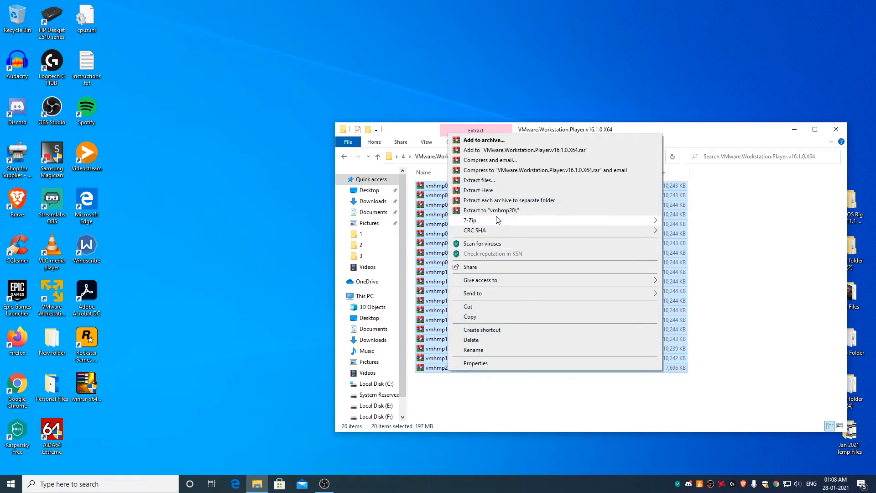
mouse_move(496, 220)
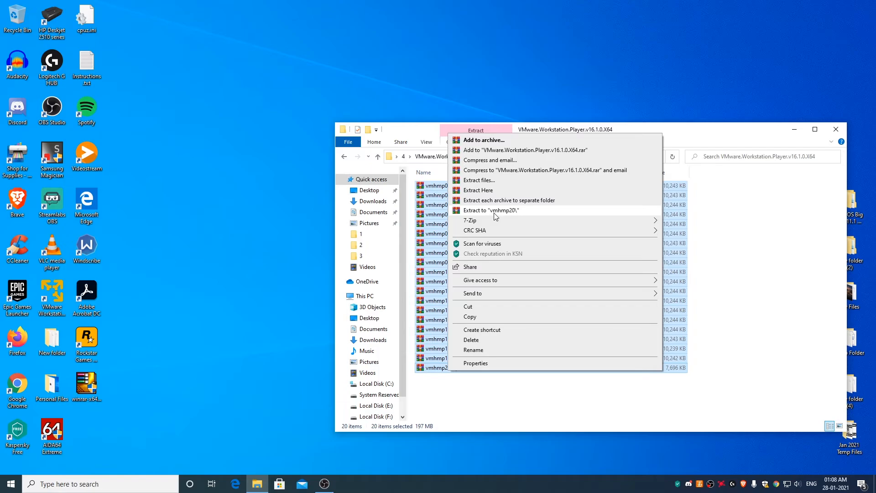
mouse_move(510, 215)
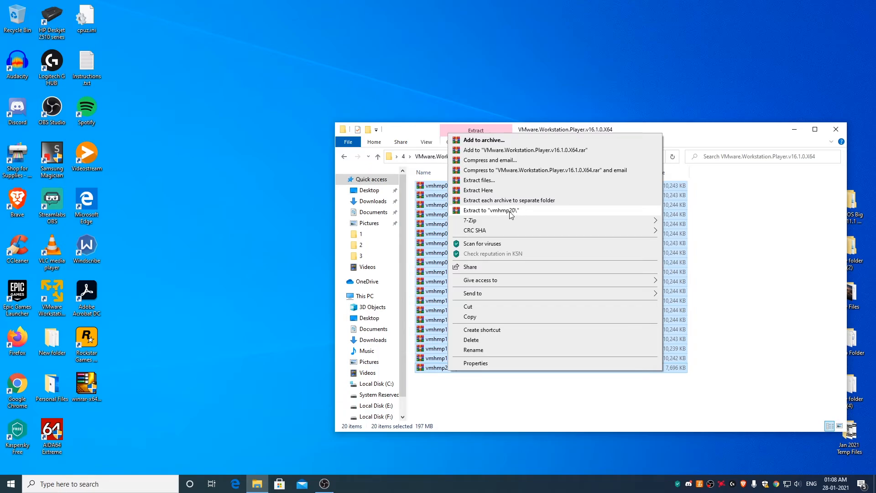
mouse_move(494, 214)
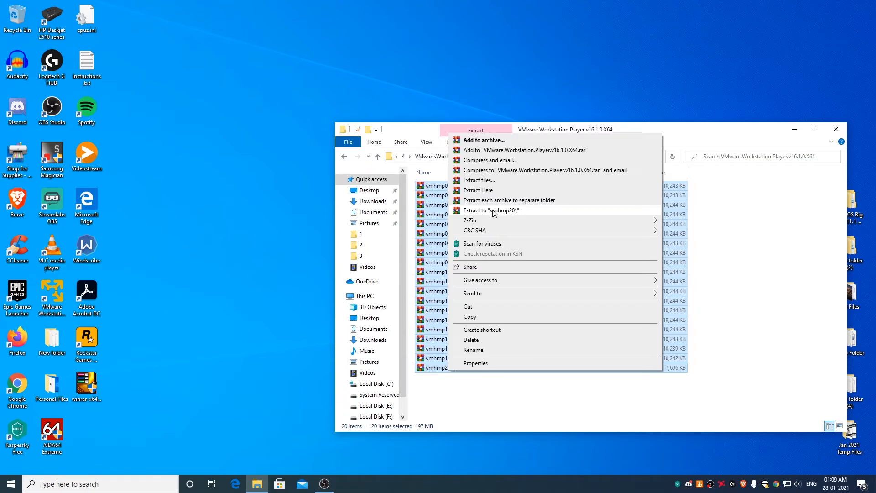
mouse_move(513, 216)
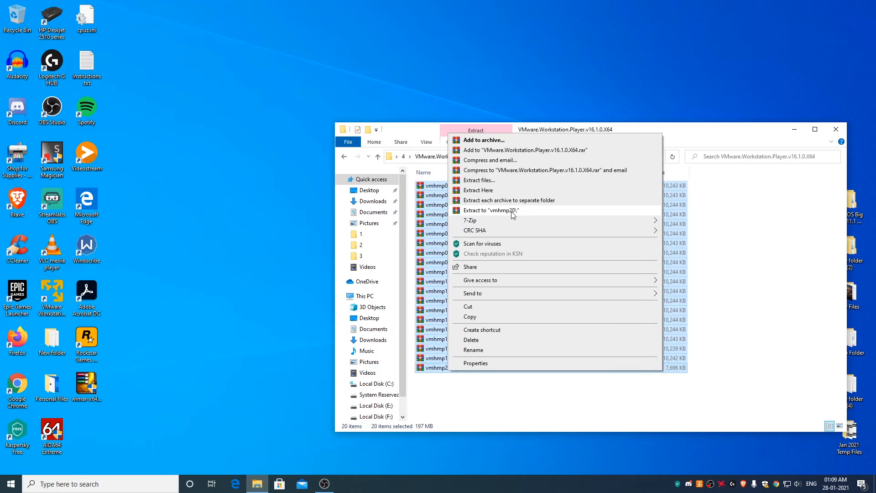
mouse_move(497, 216)
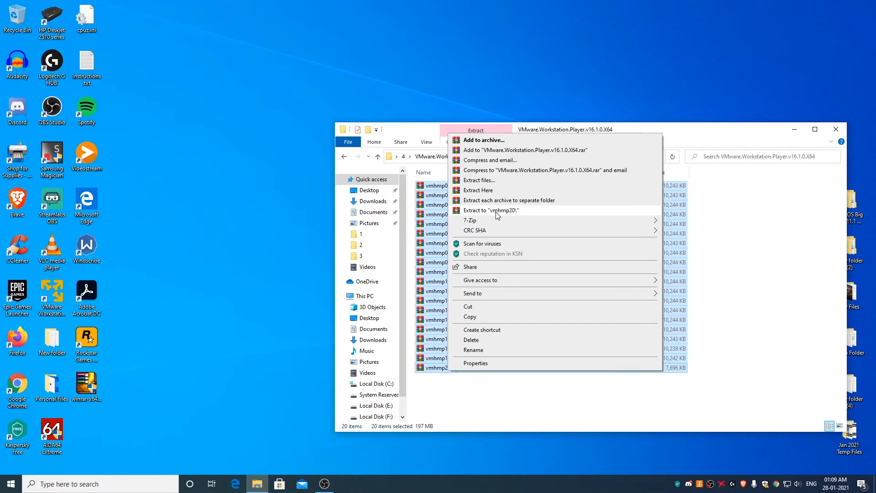
mouse_move(504, 216)
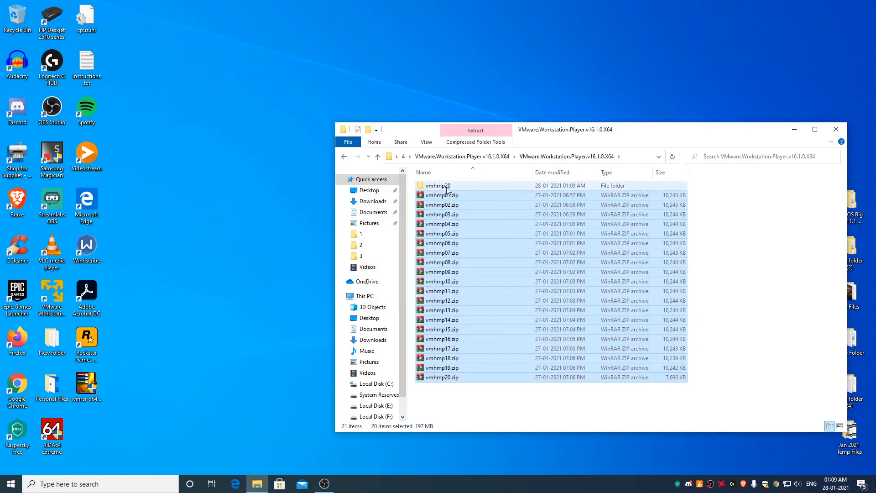
Step: Enter the vmhmp20 folder and open VMware-player-16.1.0-17198959.part01.rar in WinRAR
double_click(437, 185)
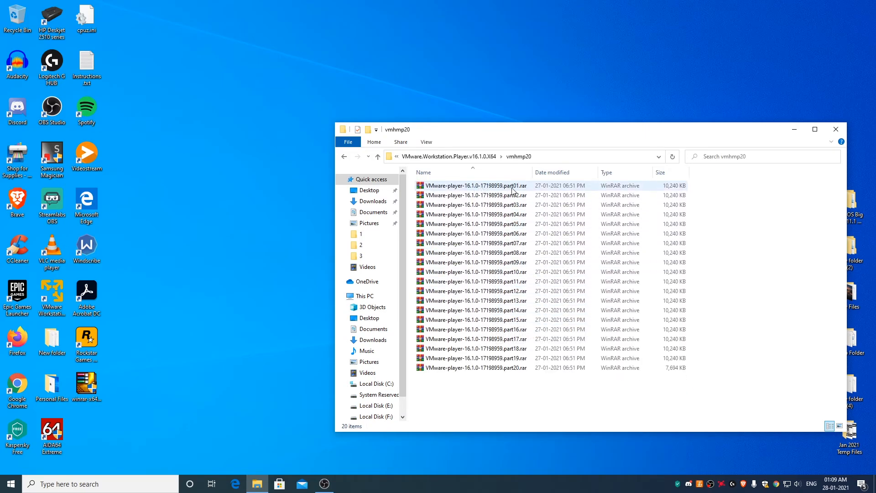
mouse_move(508, 190)
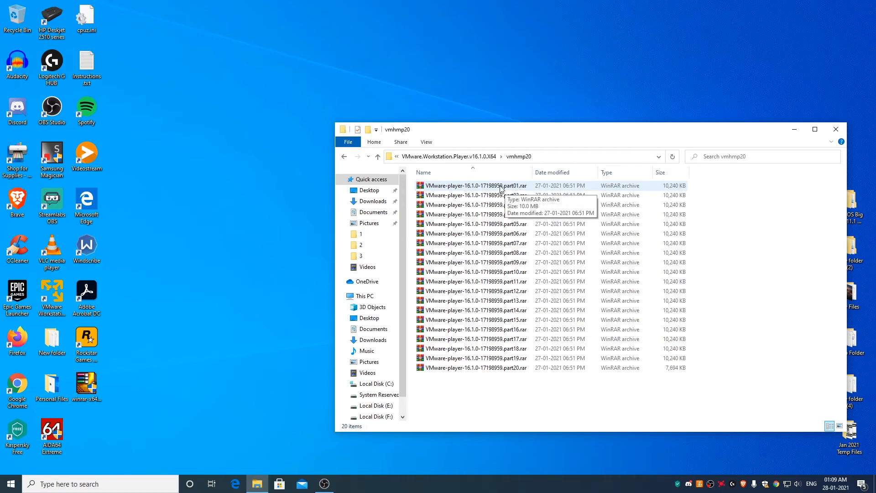
double_click(473, 185)
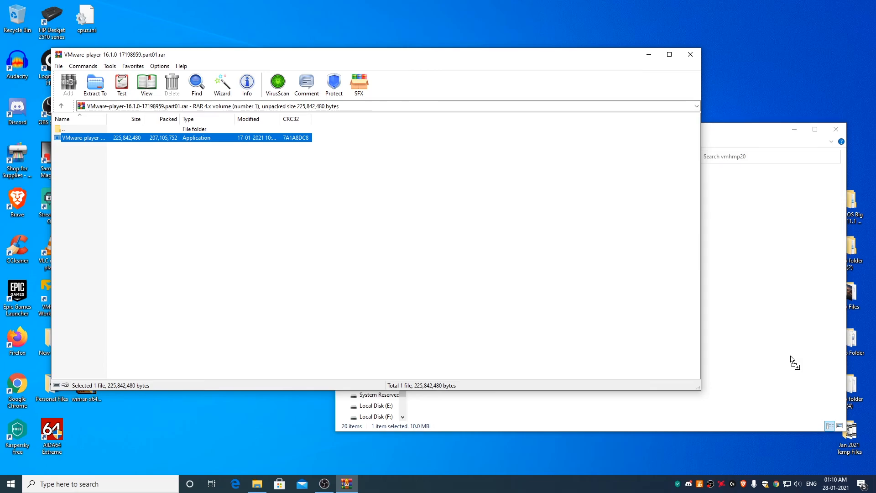
Step: Select the VMware-player installer in WinRAR and start extracting it
click(94, 84)
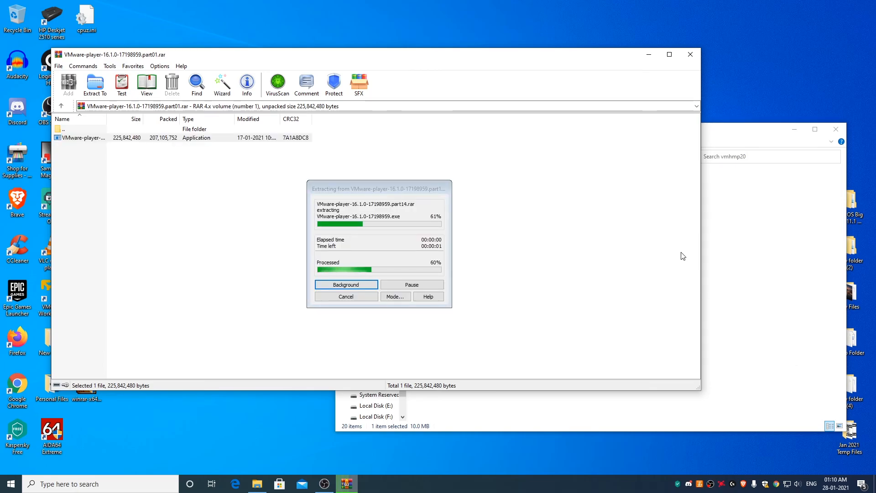